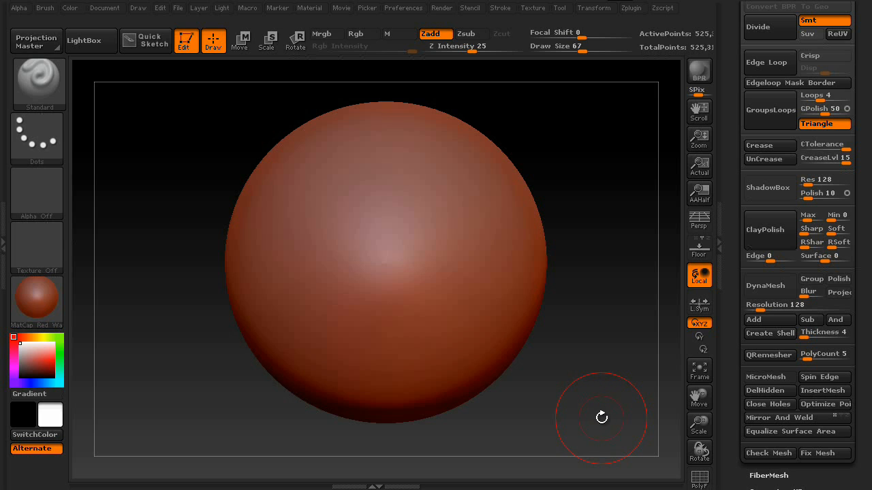
pyautogui.moveTo(43, 74)
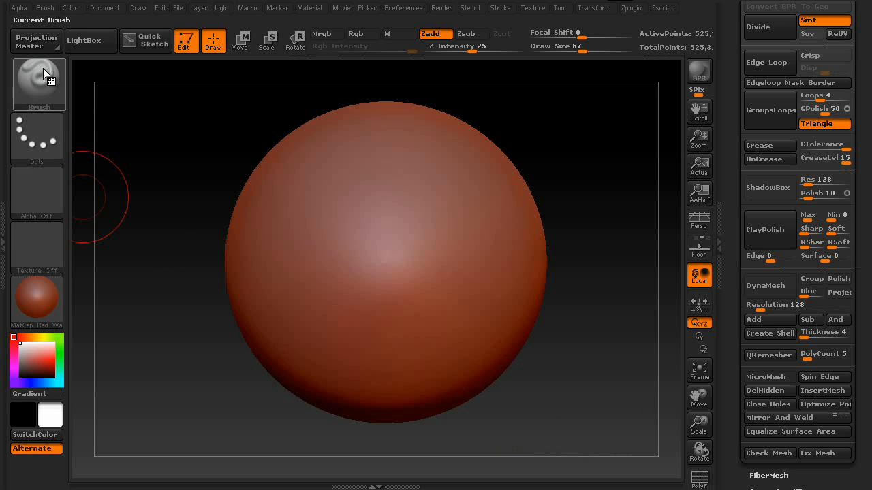
pyautogui.moveTo(39, 81)
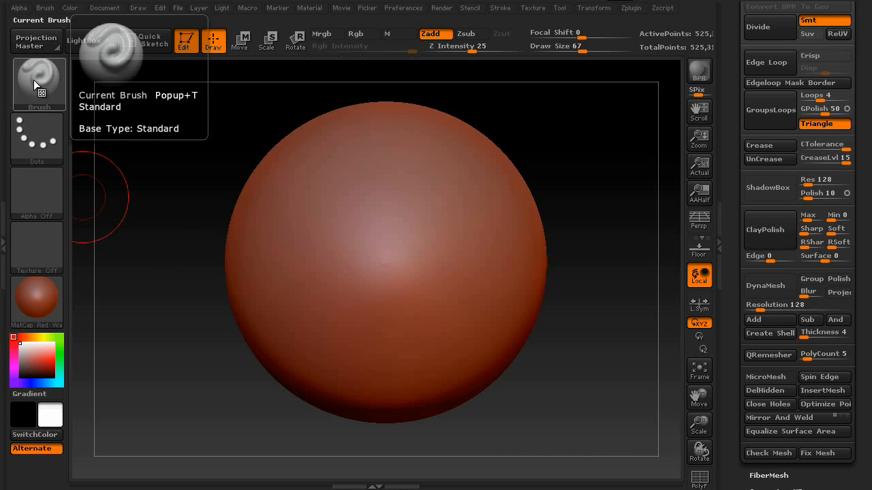
# Step: Sculpt a vertical ridge down the sphere's left side and raise Z Intensity to 100
pyautogui.click(39, 81)
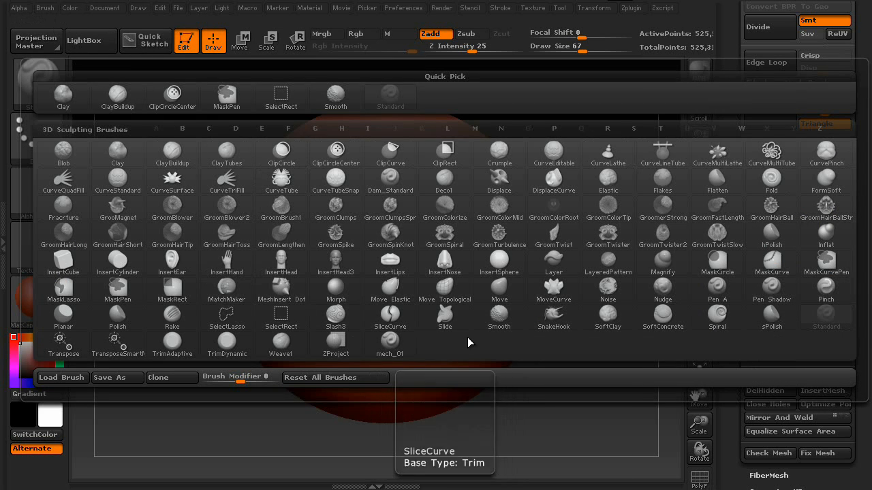
pyautogui.moveTo(436, 361)
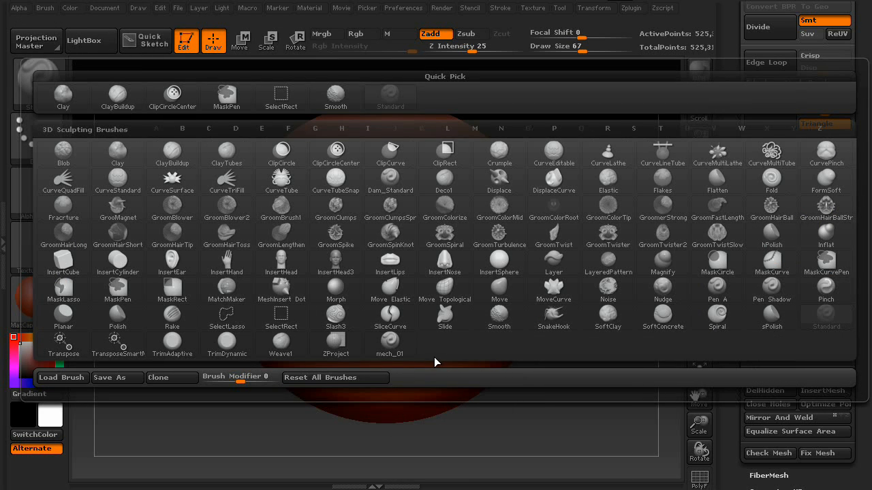
pyautogui.moveTo(438, 357)
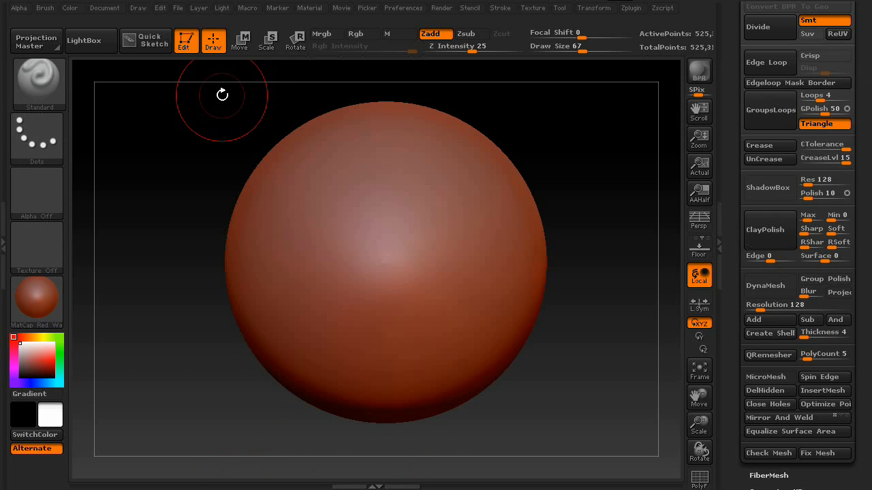
pyautogui.moveTo(166, 160)
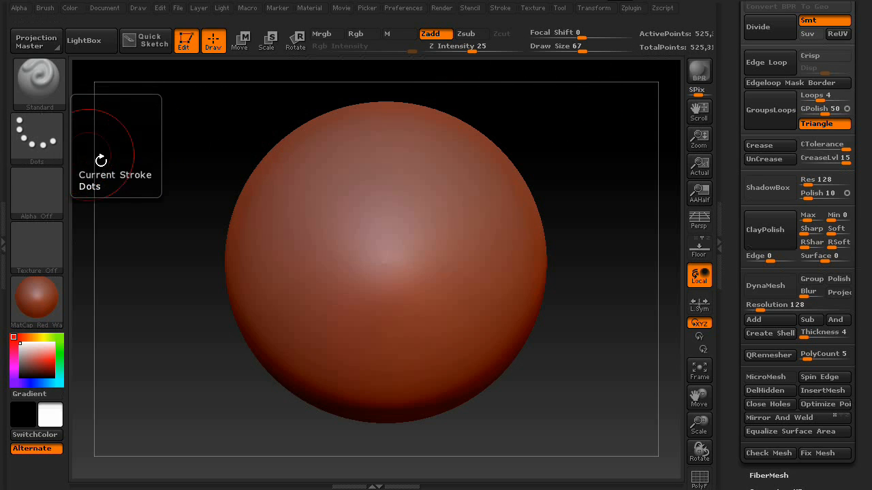
pyautogui.moveTo(104, 226)
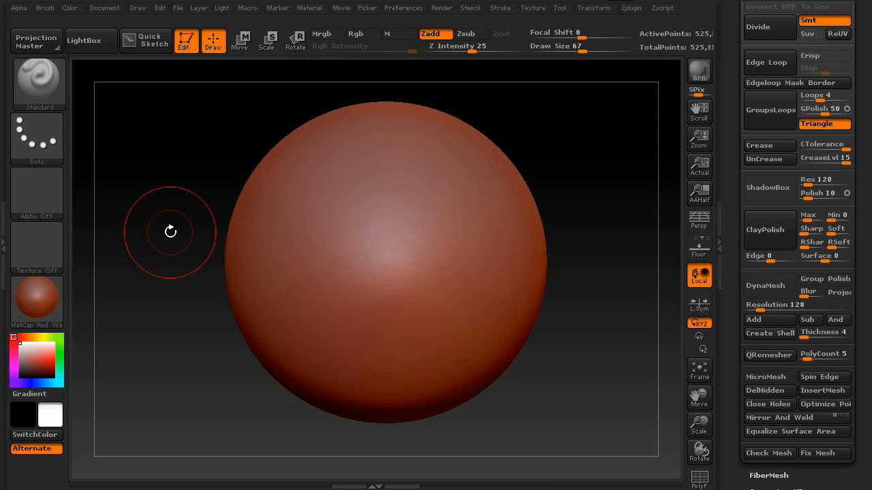
pyautogui.moveTo(240, 114)
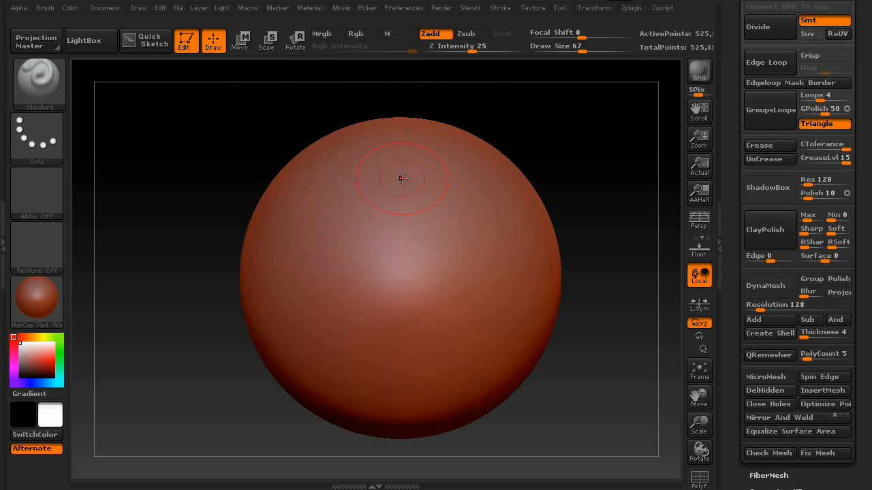
pyautogui.moveTo(402, 179); pyautogui.dragTo(397, 279)
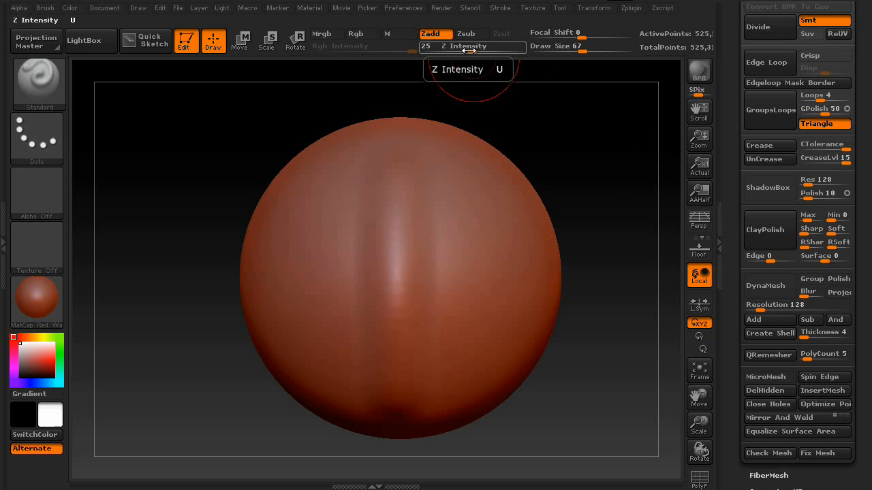
pyautogui.moveTo(436, 46); pyautogui.dragTo(524, 47)
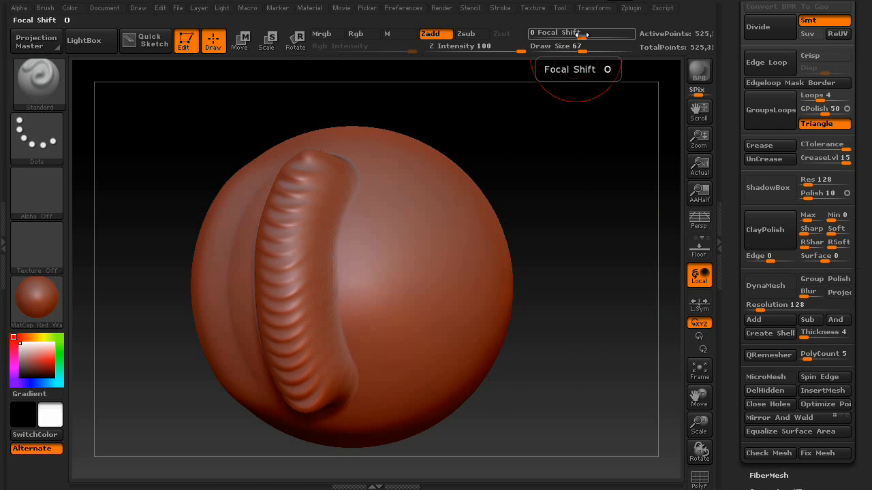
# Step: Set Focal Shift to 100, then turn the model to inspect the spiky vertical line
pyautogui.moveTo(555, 33); pyautogui.dragTo(613, 33)
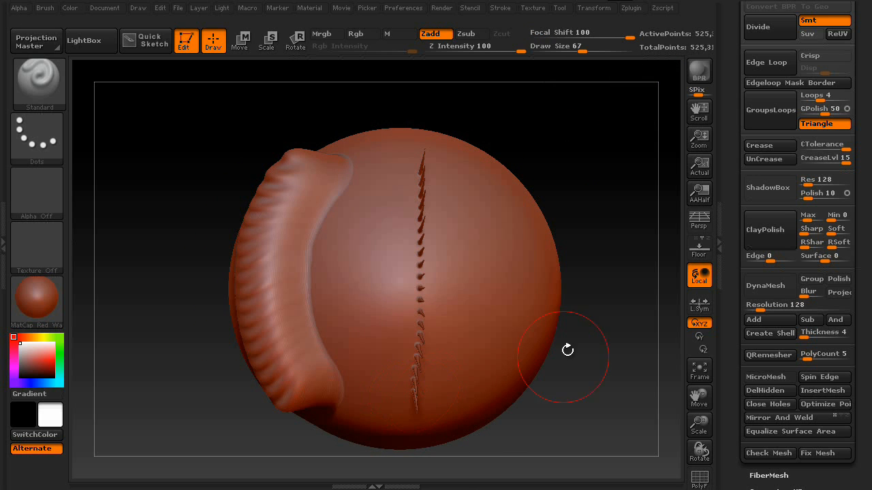
pyautogui.moveTo(567, 350); pyautogui.dragTo(602, 241)
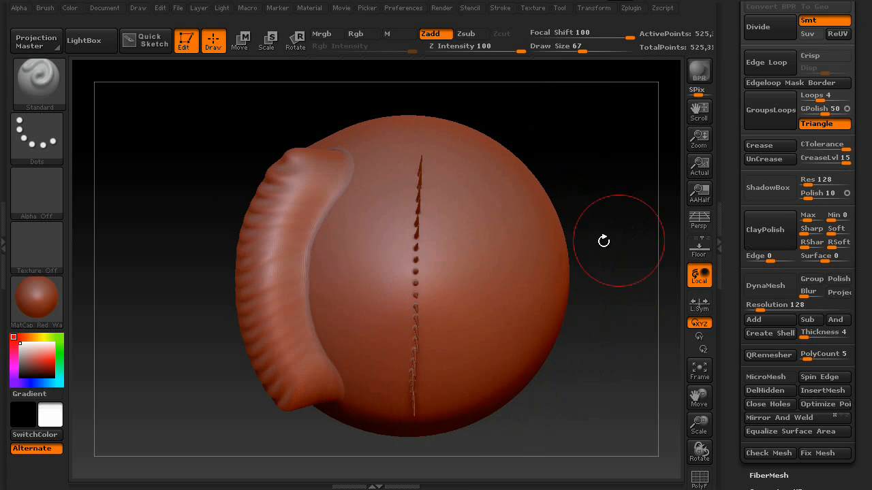
pyautogui.click(578, 33)
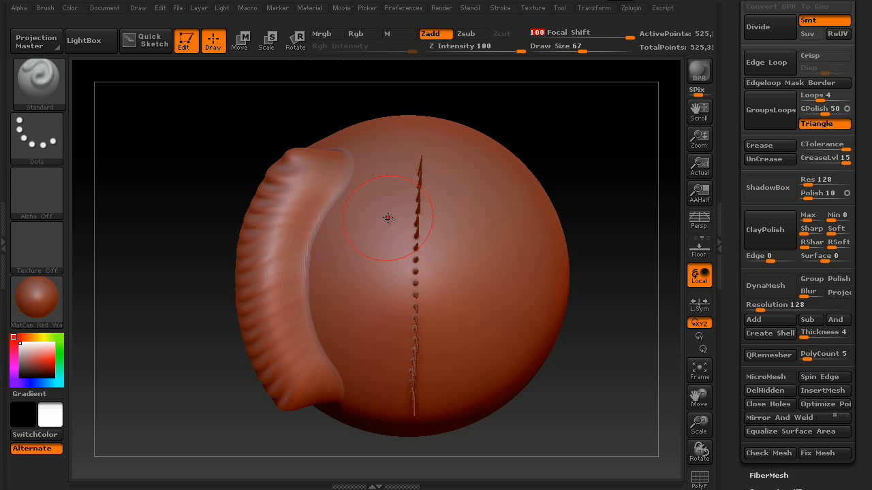
pyautogui.moveTo(424, 183)
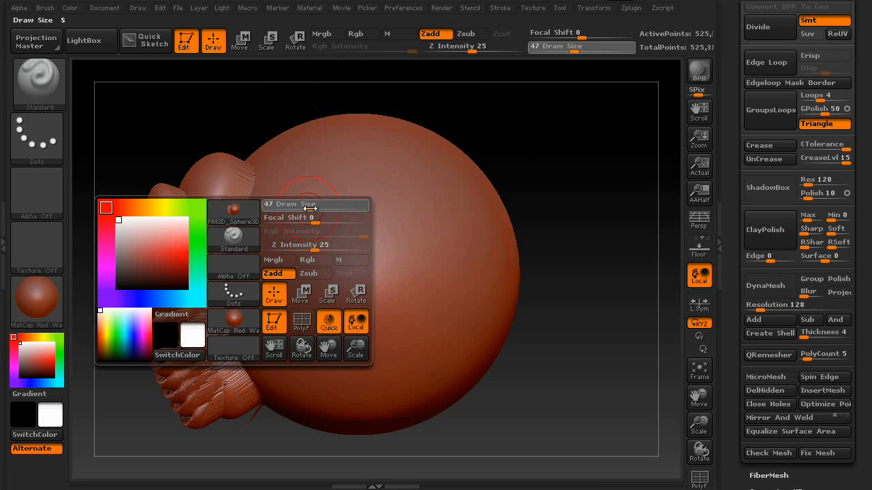
# Step: Increase the brush Draw Size to 68
pyautogui.moveTo(293, 217); pyautogui.dragTo(265, 217)
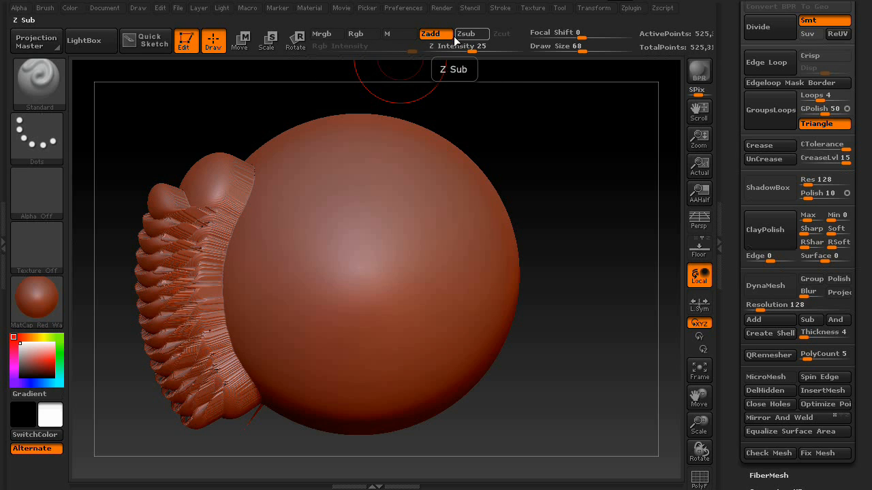
pyautogui.moveTo(322, 34)
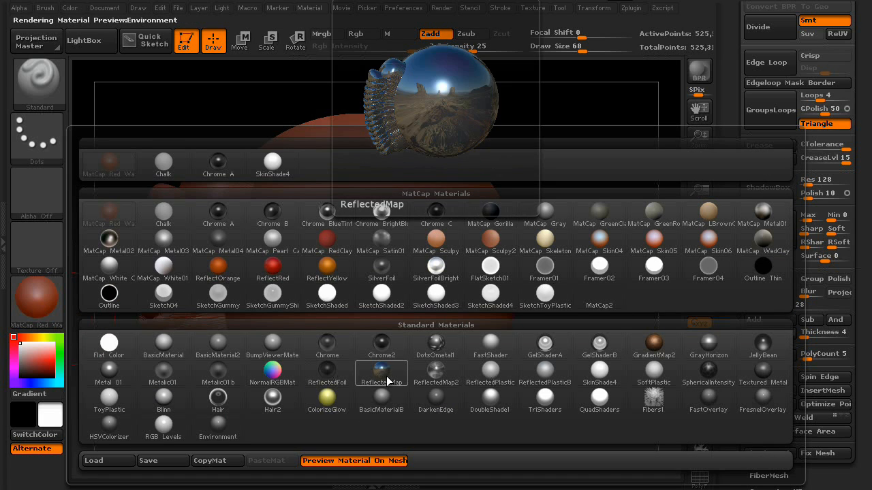
pyautogui.click(763, 346)
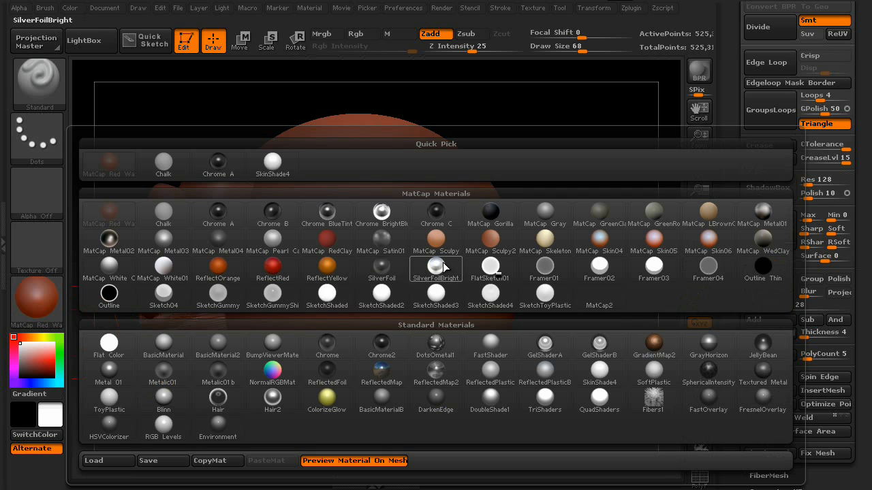
pyautogui.click(490, 266)
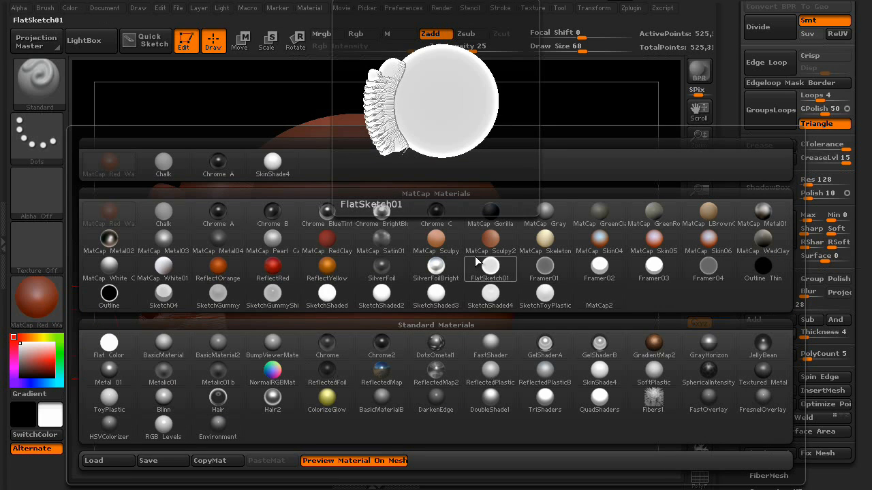
pyautogui.click(490, 266)
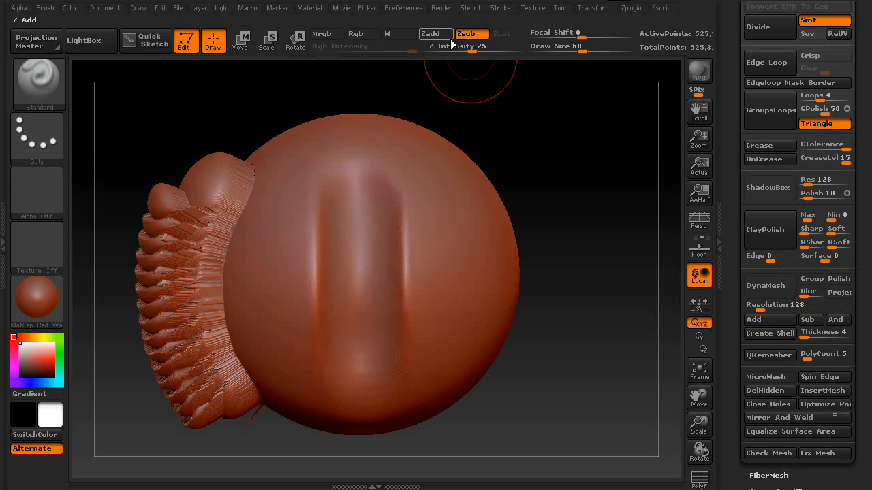
# Step: Switch the brush back to Zadd additive sculpting
pyautogui.click(471, 33)
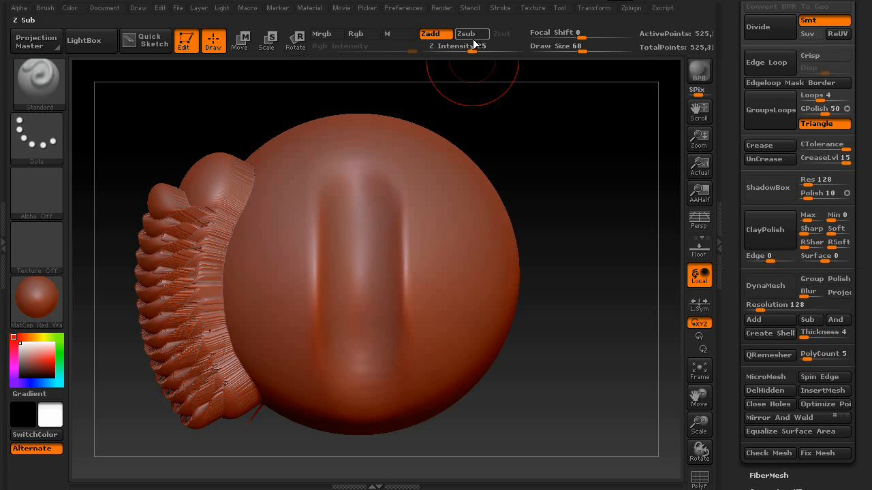
pyautogui.moveTo(472, 34)
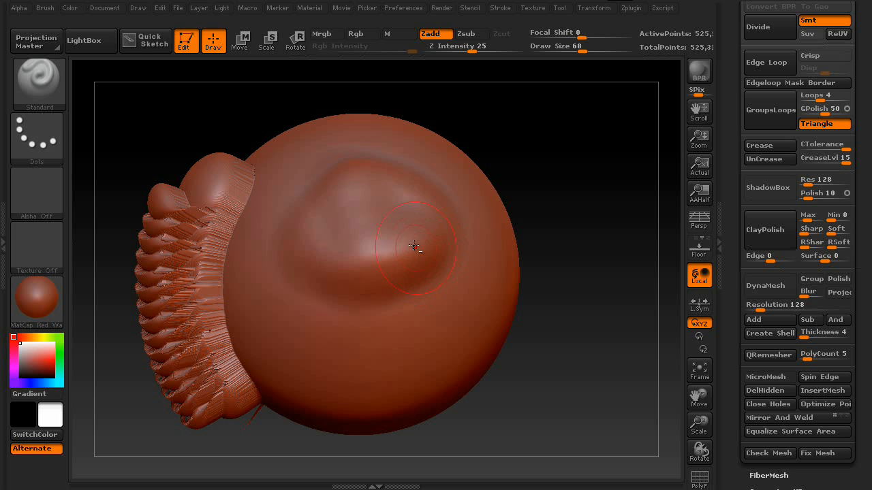
# Step: Build a rounded bump across the sphere's front, widen it, and push in a fold
pyautogui.moveTo(414, 247); pyautogui.dragTo(355, 240)
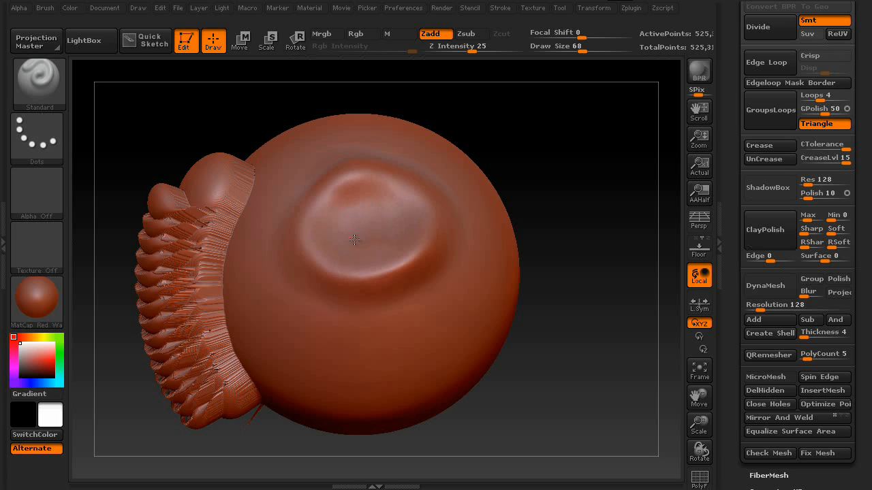
pyautogui.moveTo(354, 239); pyautogui.dragTo(392, 236)
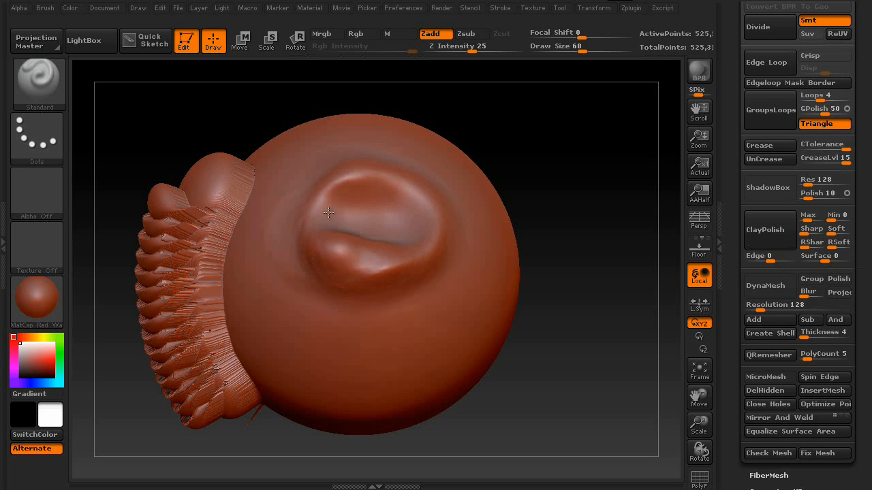
pyautogui.moveTo(327, 212); pyautogui.dragTo(398, 251)
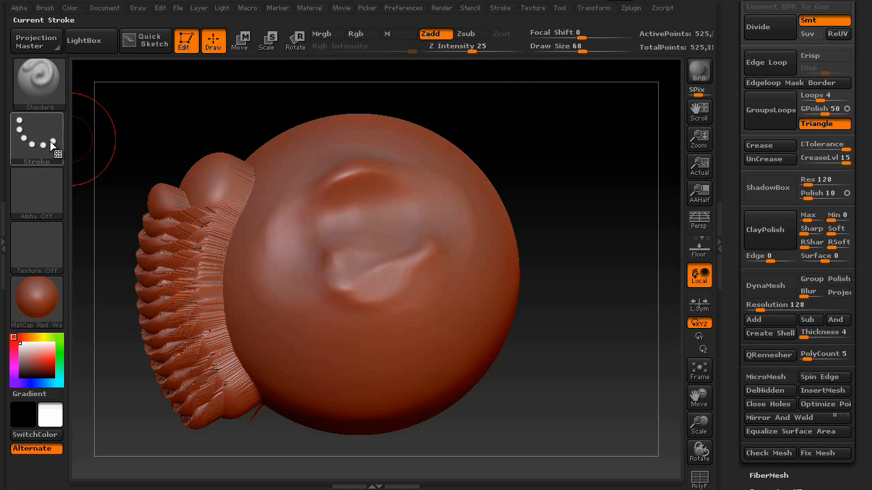
# Step: Choose the Spray stroke and spray irregular blobs over the sphere's front
pyautogui.click(36, 138)
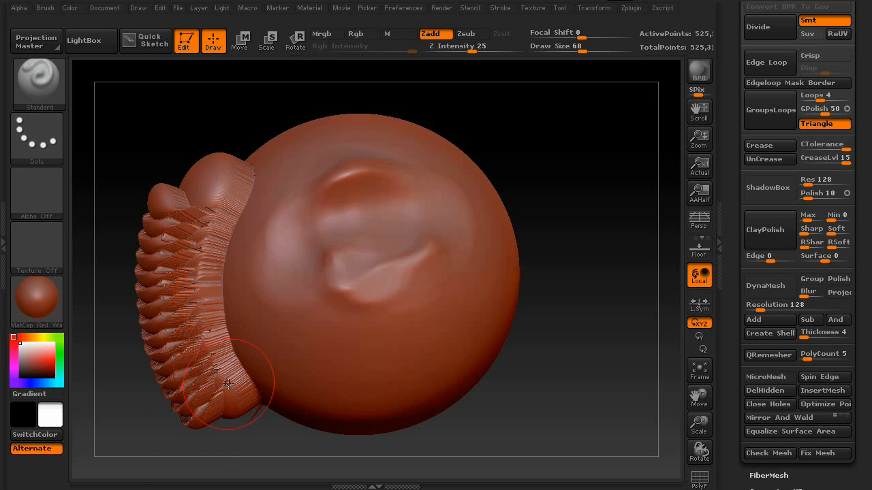
pyautogui.click(36, 139)
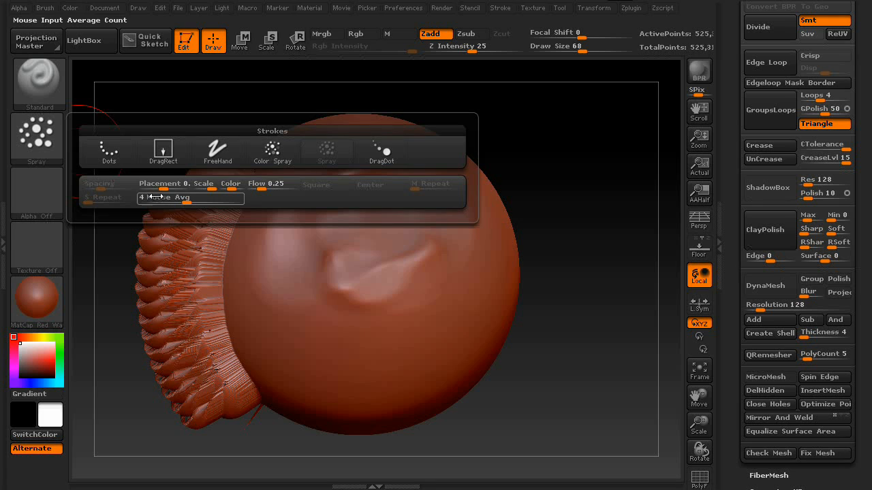
pyautogui.moveTo(272, 185)
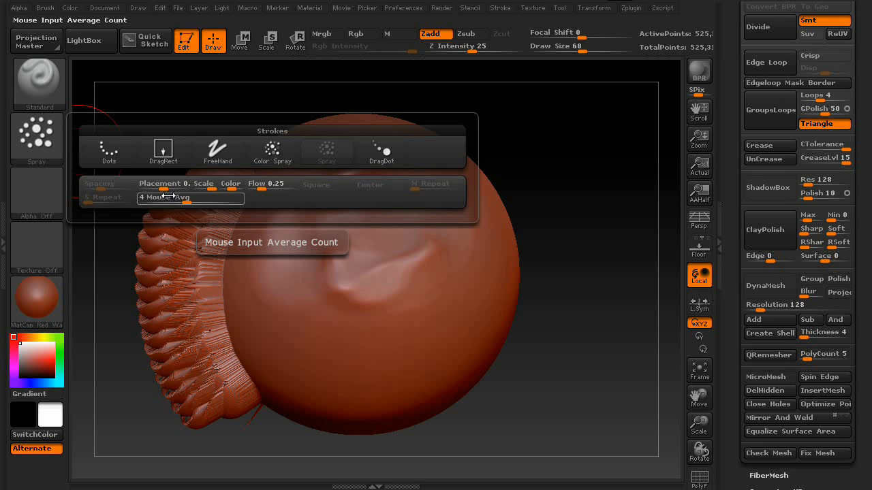
pyautogui.click(217, 151)
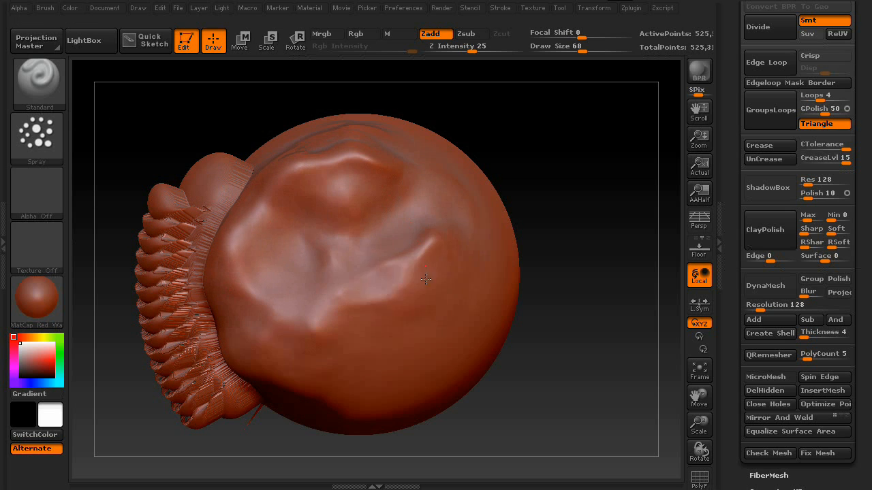
pyautogui.moveTo(426, 280); pyautogui.dragTo(286, 359)
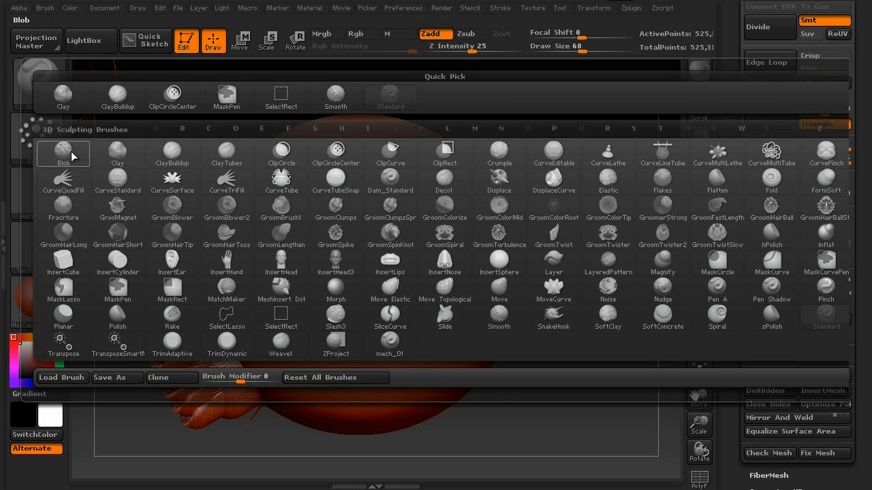
# Step: Pick the Blob brush and spray scattered bumps over the upper and lower sphere
pyautogui.click(62, 152)
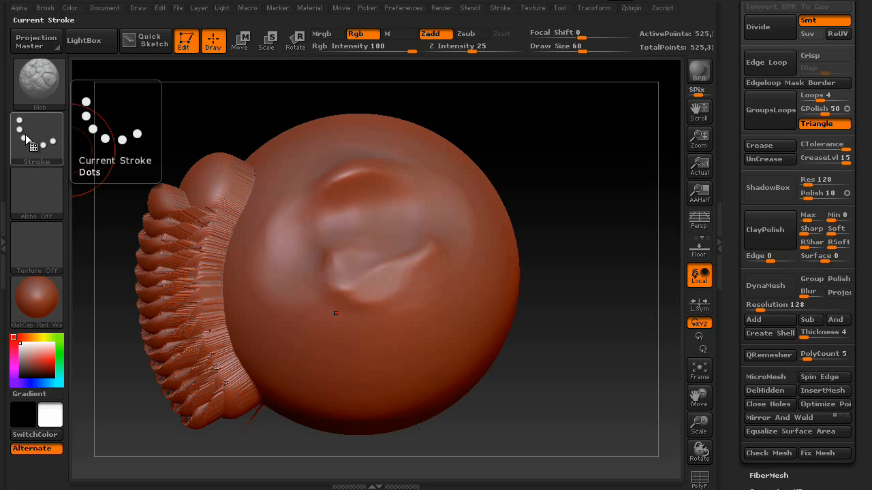
pyautogui.click(37, 136)
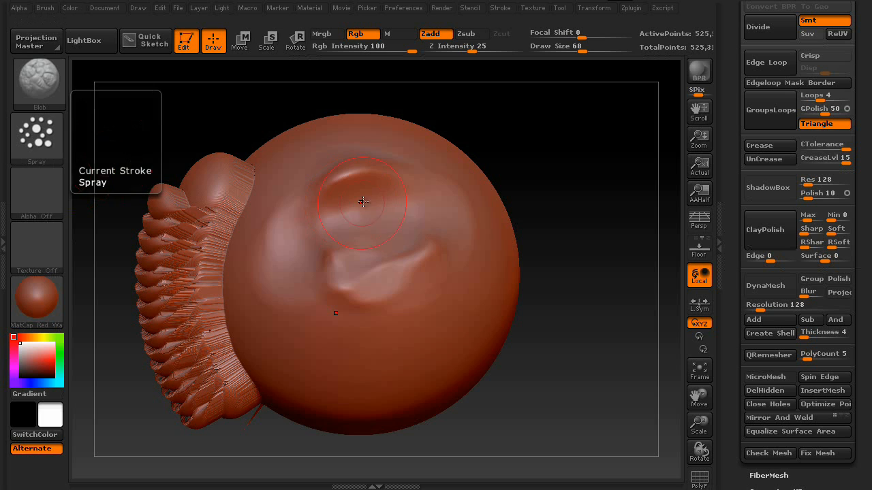
pyautogui.moveTo(363, 201); pyautogui.dragTo(388, 355)
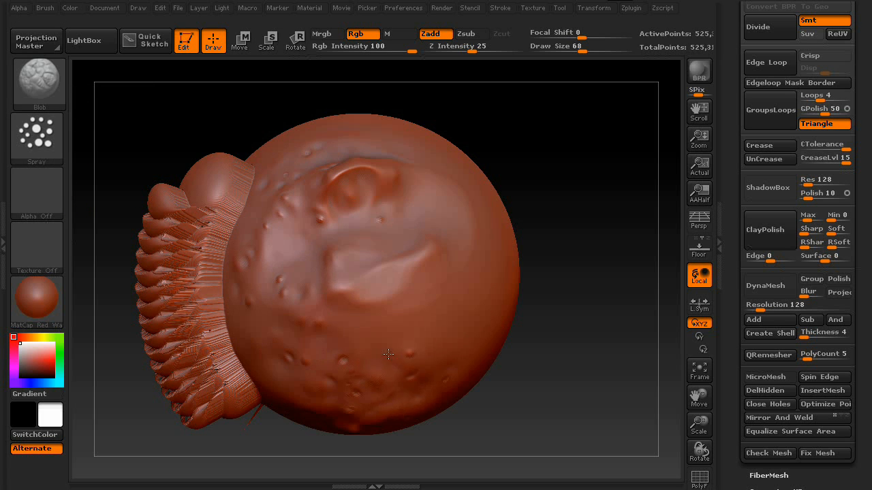
pyautogui.moveTo(388, 355); pyautogui.dragTo(475, 247)
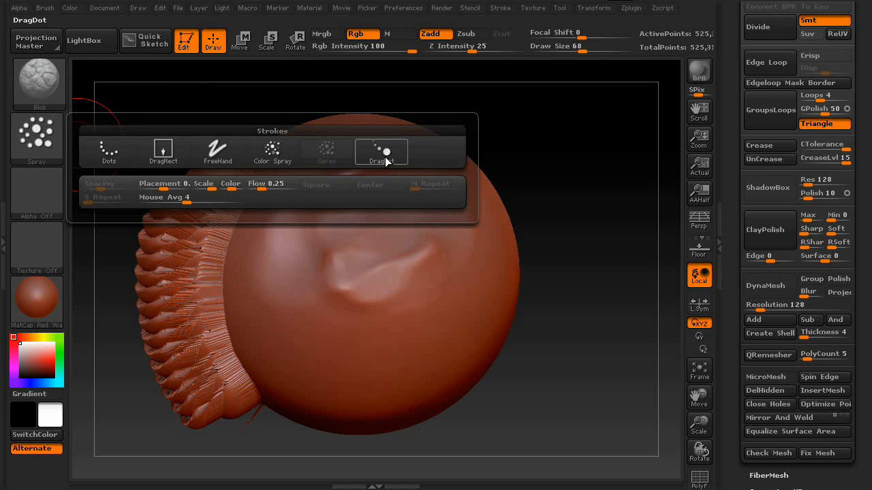
# Step: Switch the stroke type to DragDot for single dabs
pyautogui.click(381, 151)
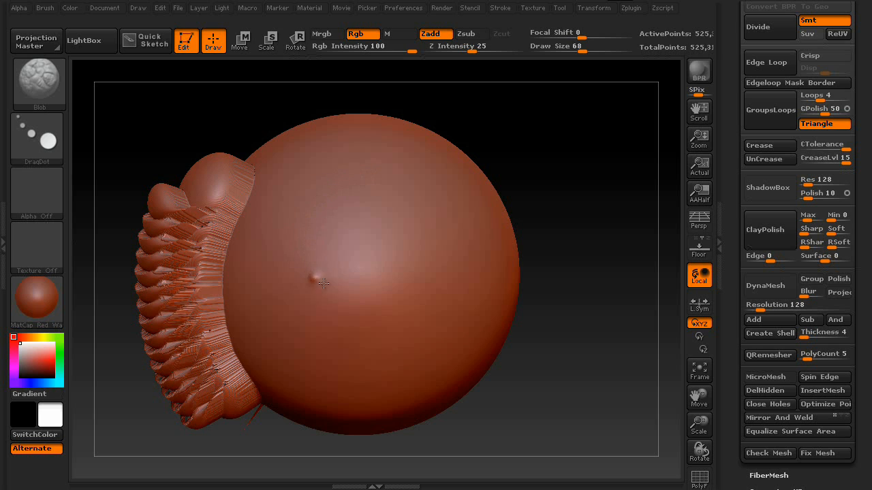
pyautogui.moveTo(316, 183)
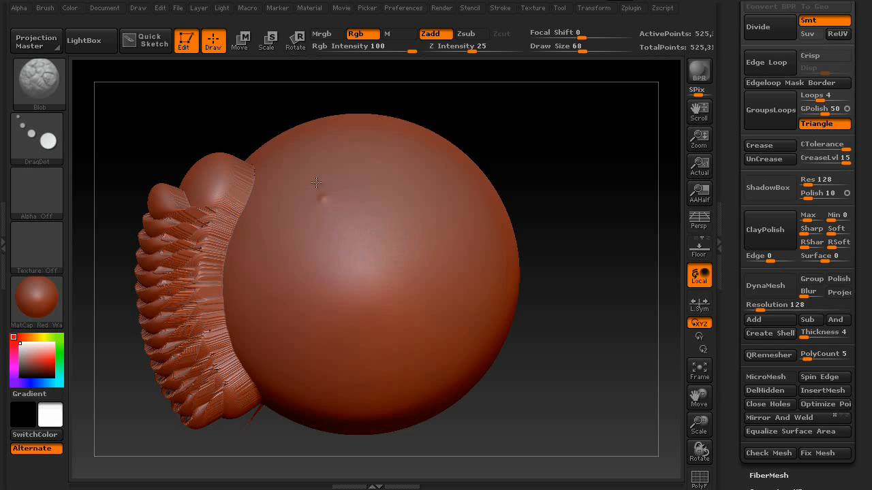
pyautogui.moveTo(406, 237)
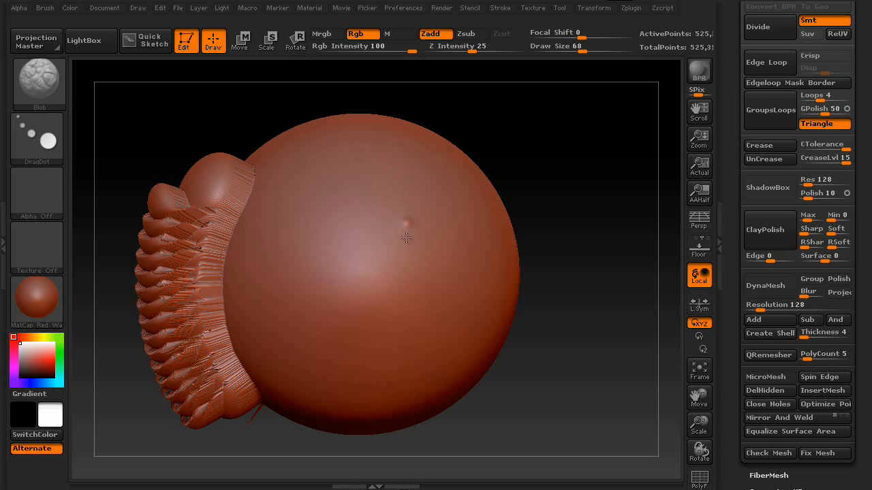
pyautogui.moveTo(372, 197)
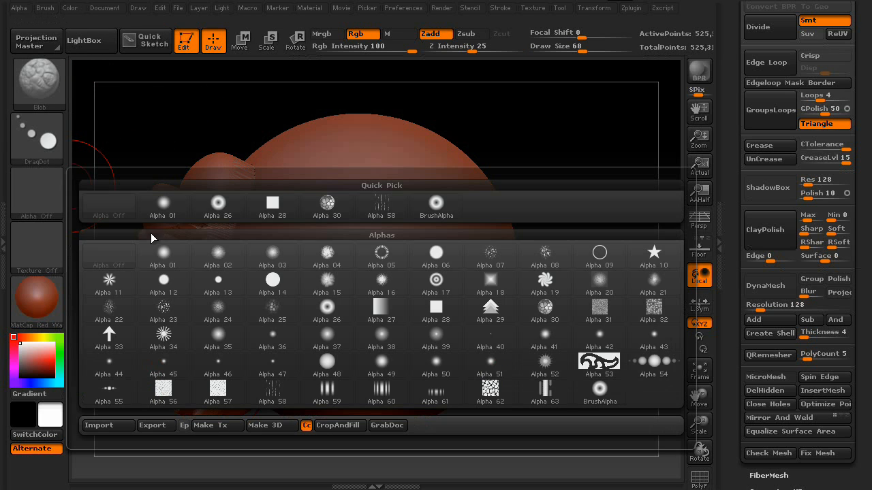
# Step: Choose Alpha 30 and stamp two honeycomb cell details onto the sphere
pyautogui.click(327, 203)
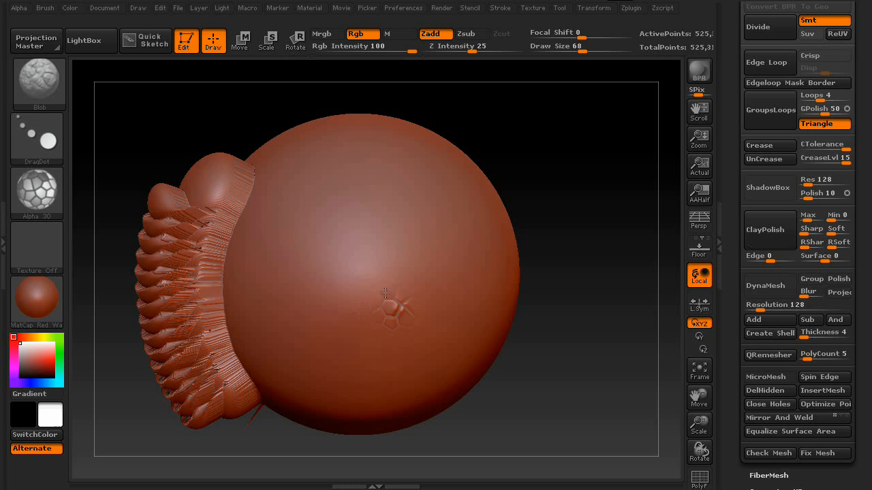
pyautogui.moveTo(385, 293); pyautogui.dragTo(368, 313)
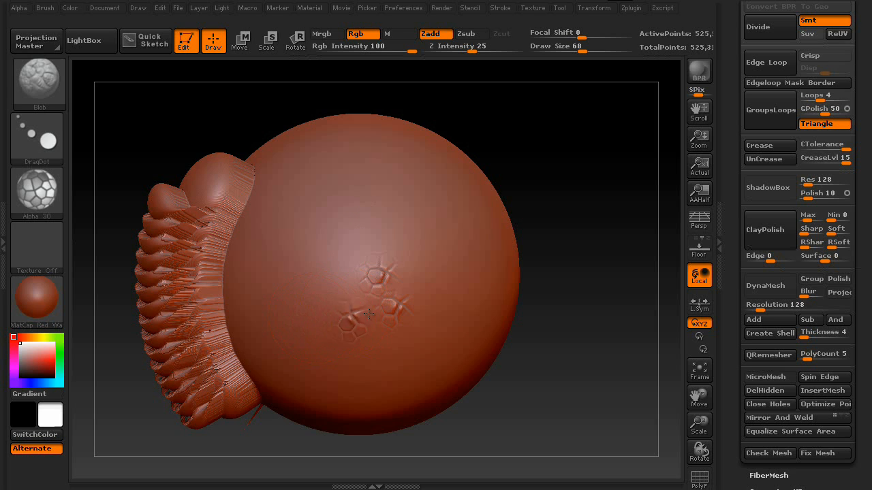
pyautogui.moveTo(368, 314); pyautogui.dragTo(340, 285)
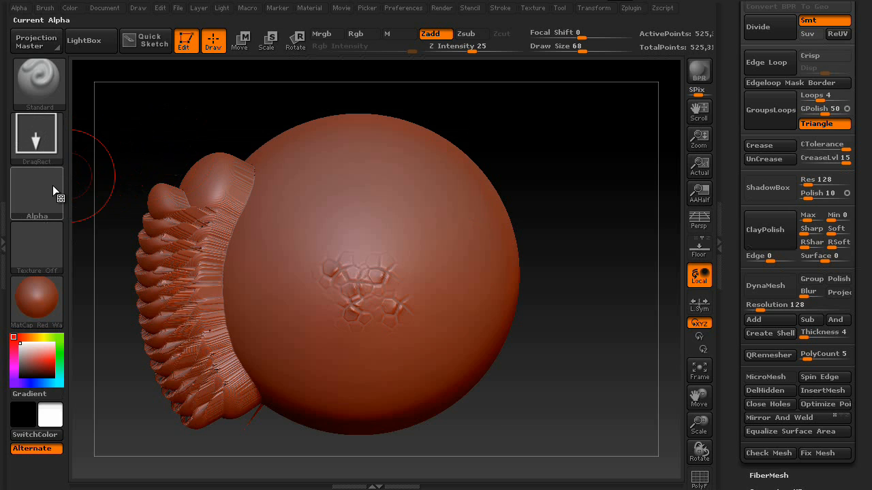
# Step: Drag a large Alpha 30 honeycomb pattern across the sphere from the alpha collection
pyautogui.click(36, 194)
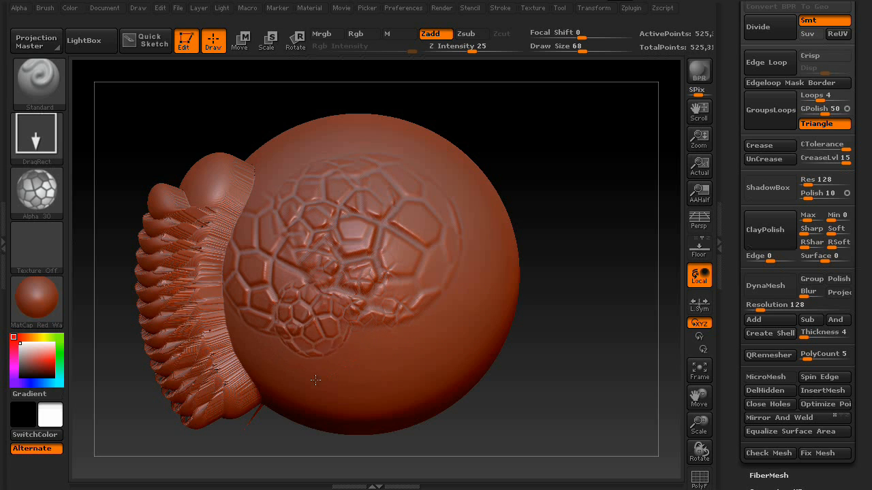
pyautogui.moveTo(315, 380); pyautogui.dragTo(305, 329)
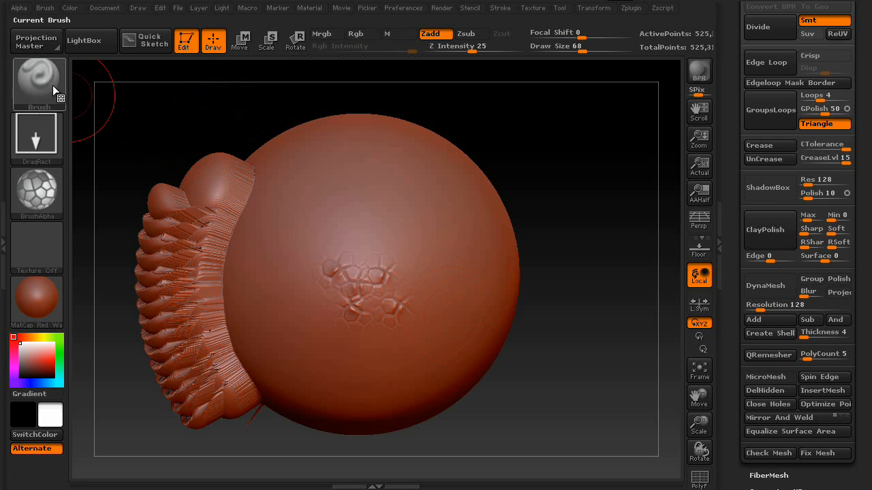
# Step: Open the 3D Sculpting Brushes library to browse GroomColorMid and GroomTwist
pyautogui.click(39, 82)
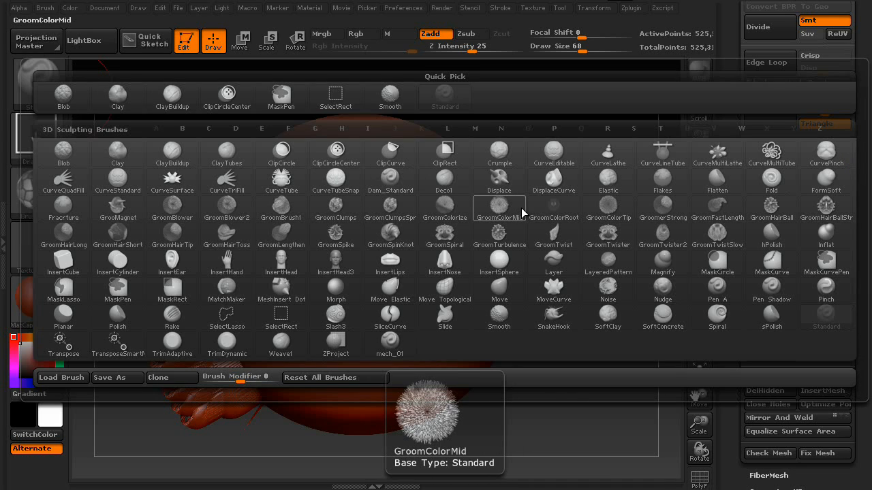
pyautogui.moveTo(523, 210)
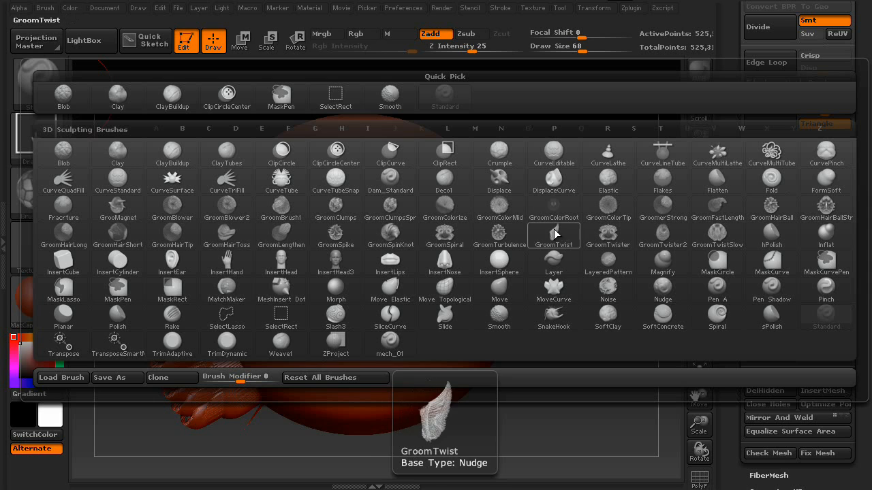
pyautogui.moveTo(482, 348)
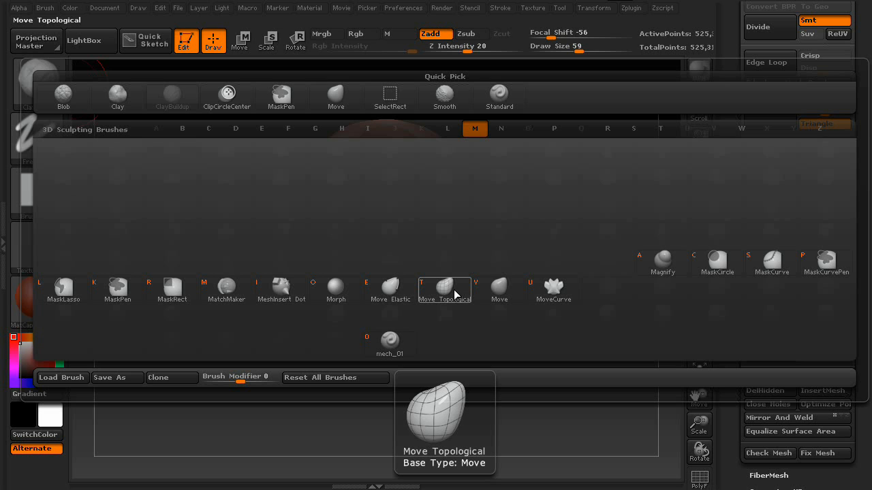
# Step: Pull a raised flap out of the sphere with Move Topological, then orbit to inspect it
pyautogui.click(444, 289)
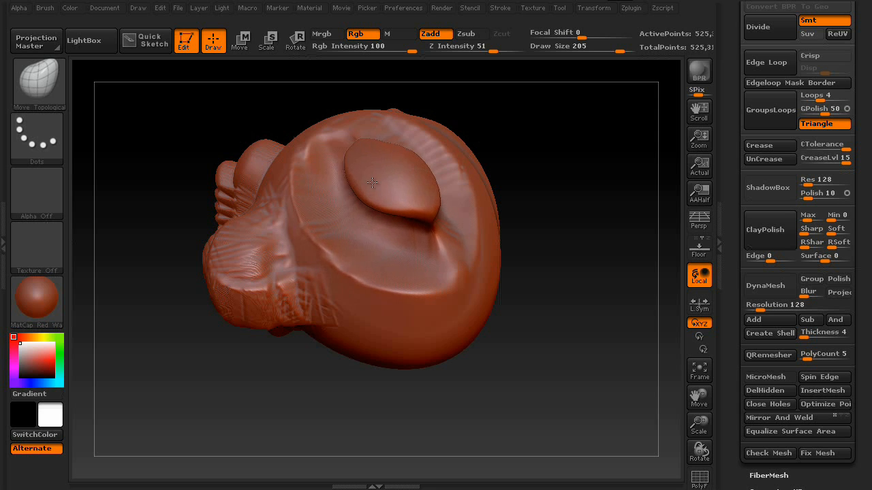
pyautogui.moveTo(372, 182); pyautogui.dragTo(613, 390)
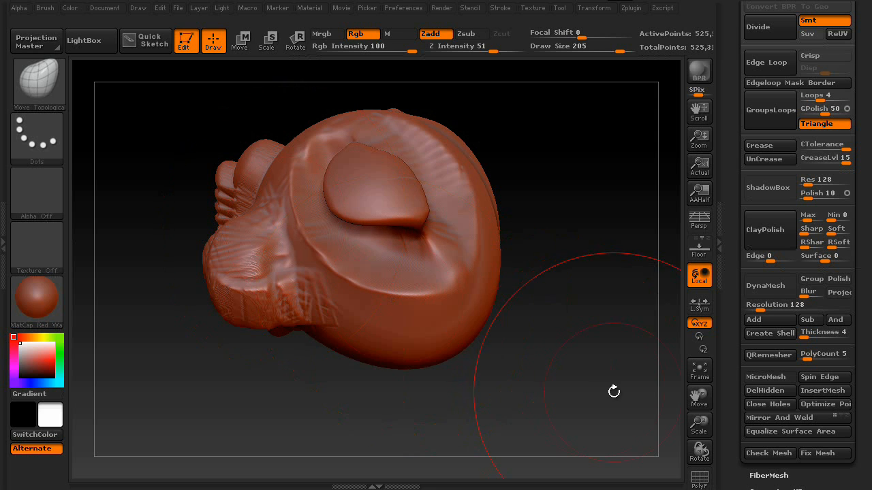
pyautogui.moveTo(613, 392); pyautogui.dragTo(457, 282)
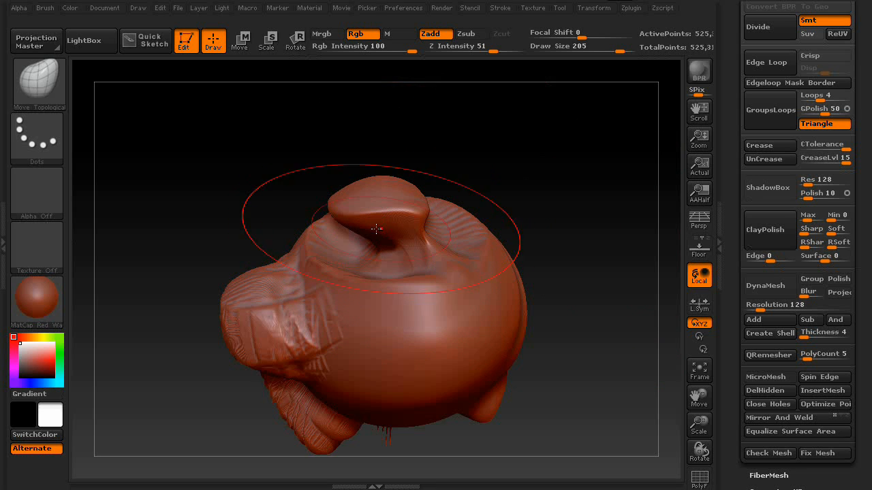
pyautogui.moveTo(39, 82)
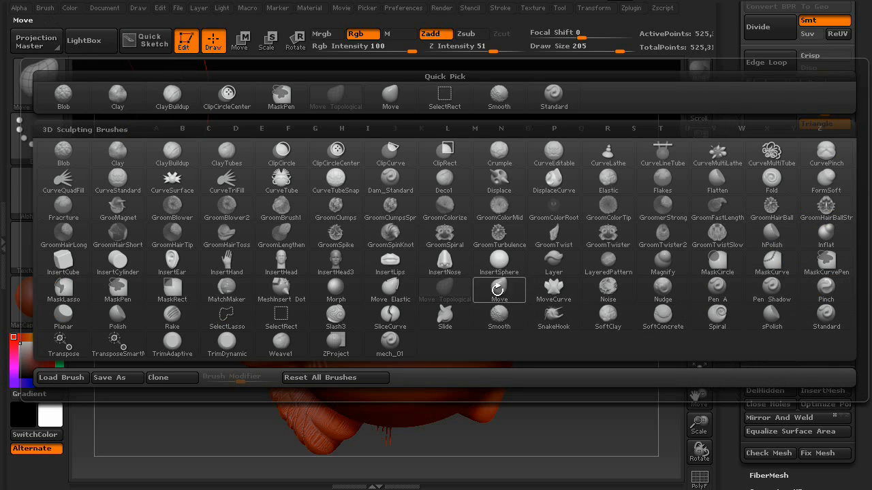
# Step: Compare the Move, Morph, GroomBlower and GroomClumps brushes from the brush library
pyautogui.click(499, 290)
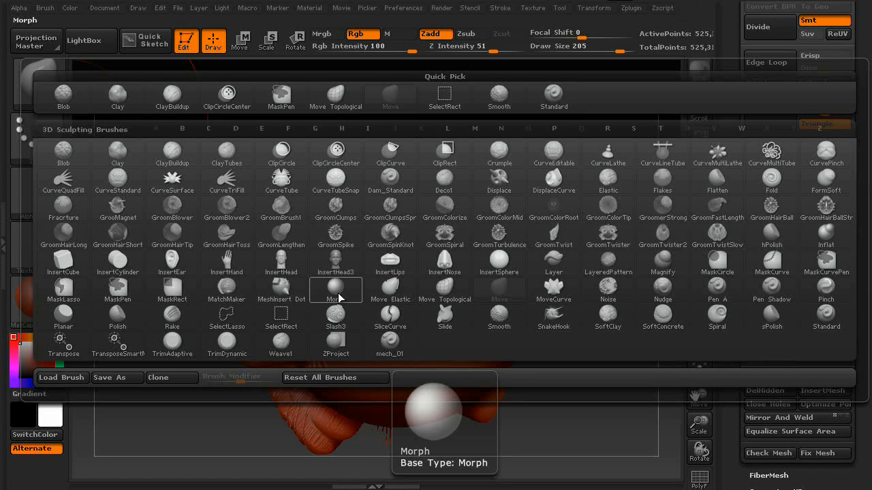
pyautogui.moveTo(337, 296)
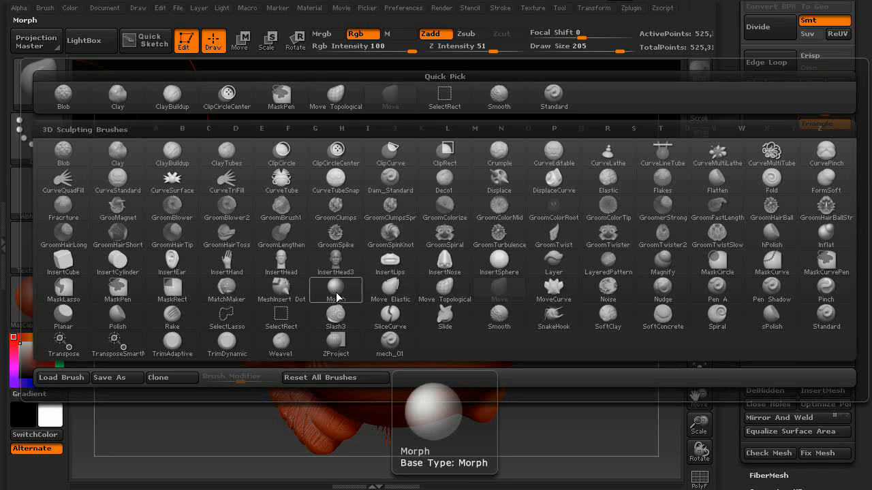
pyautogui.click(117, 263)
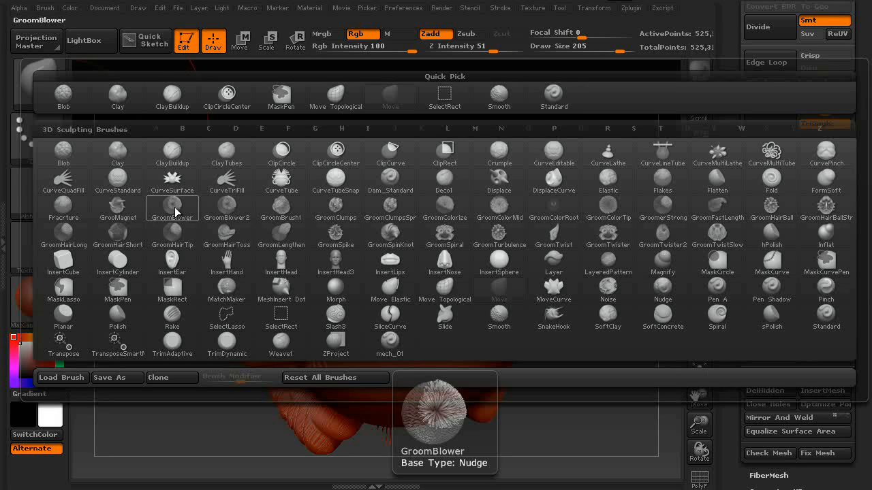
pyautogui.click(335, 207)
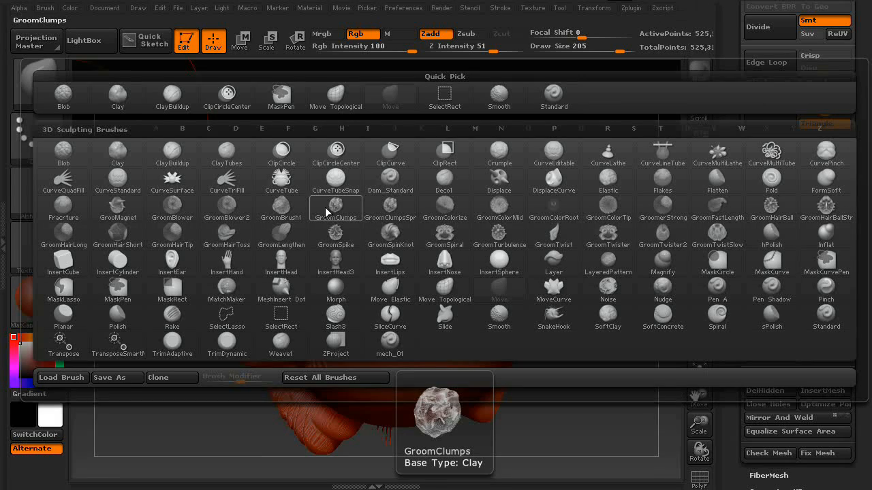
pyautogui.click(499, 180)
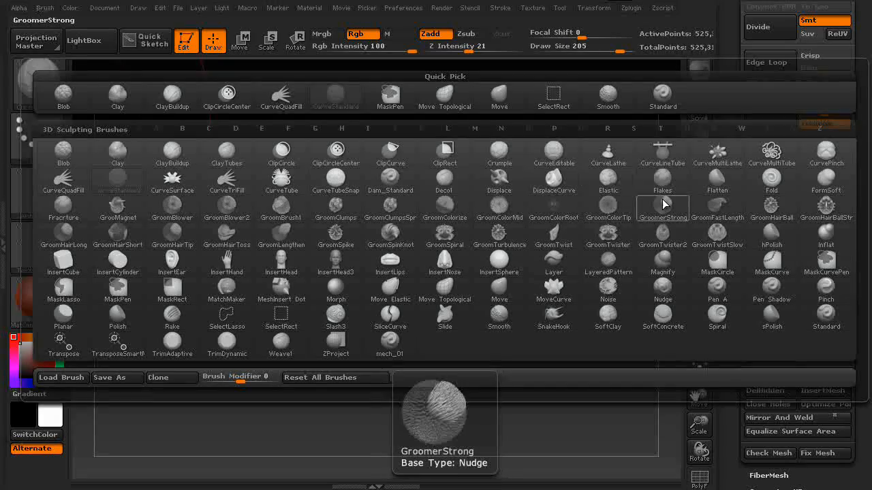
pyautogui.moveTo(523, 349)
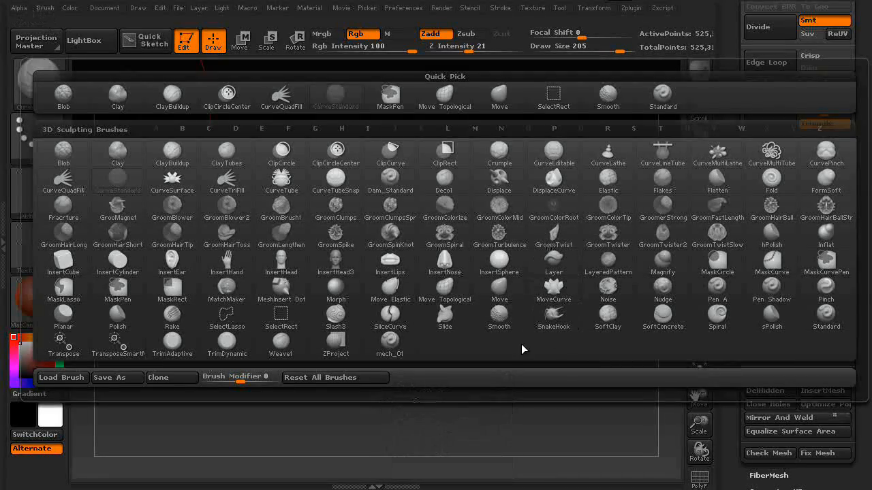
pyautogui.moveTo(579, 349)
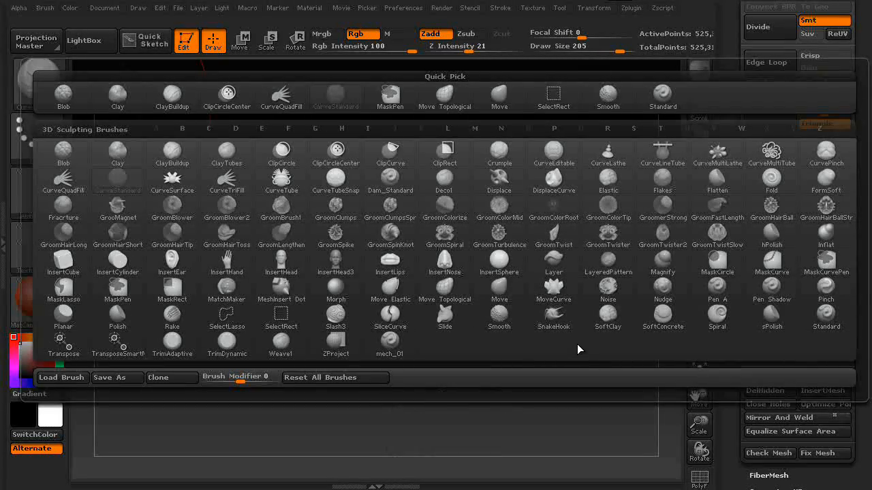